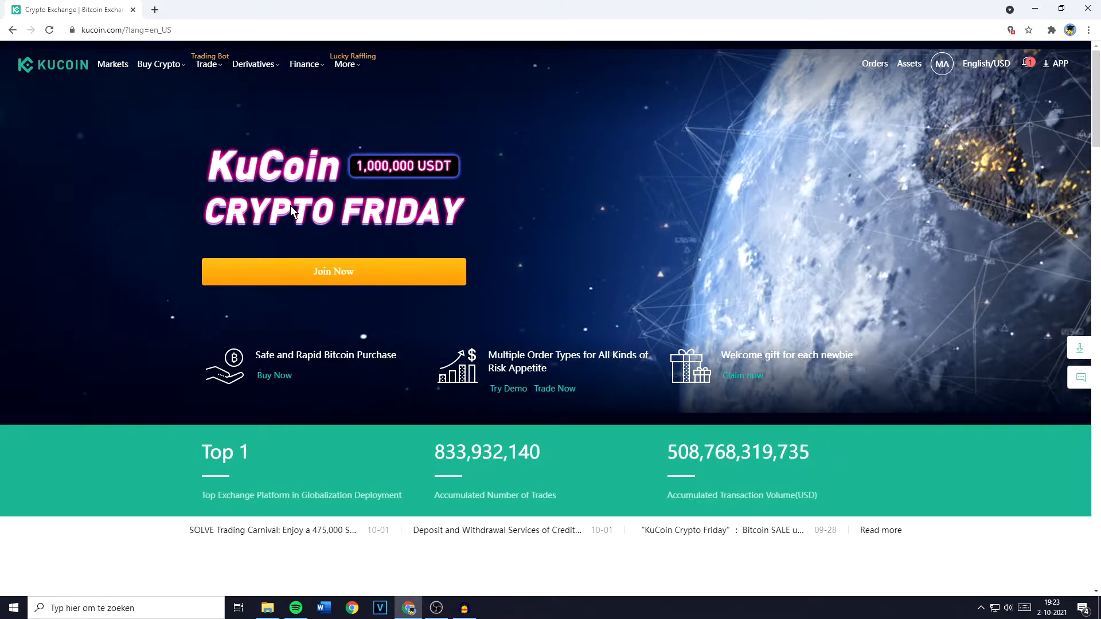
pyautogui.moveTo(210, 173)
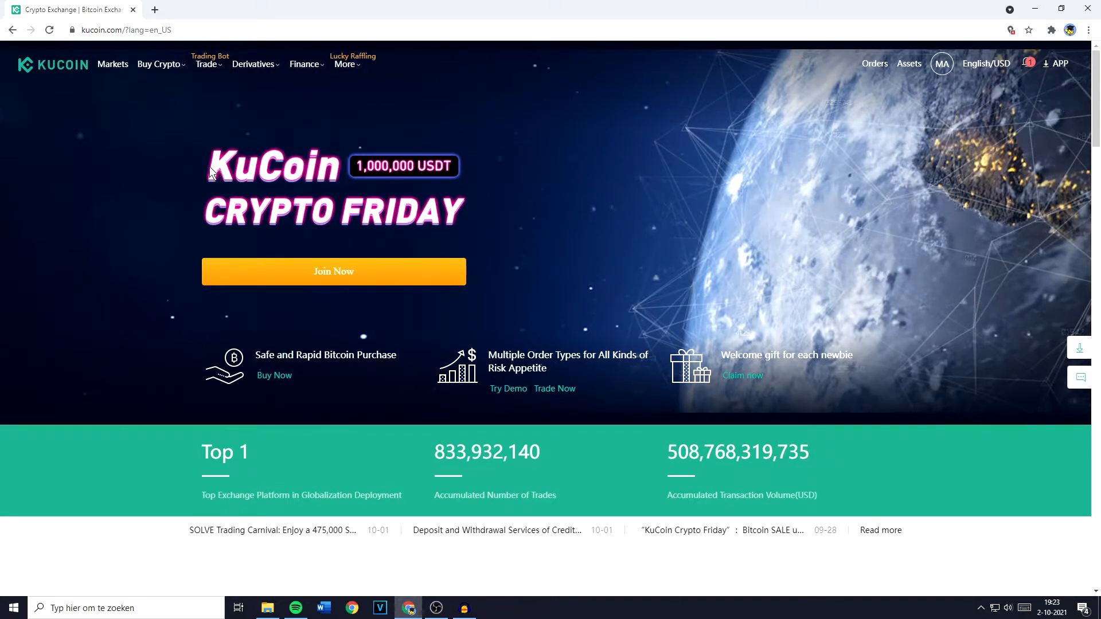
# Step: Go to the Markets page listing spot USDT trading pairs
pyautogui.click(113, 64)
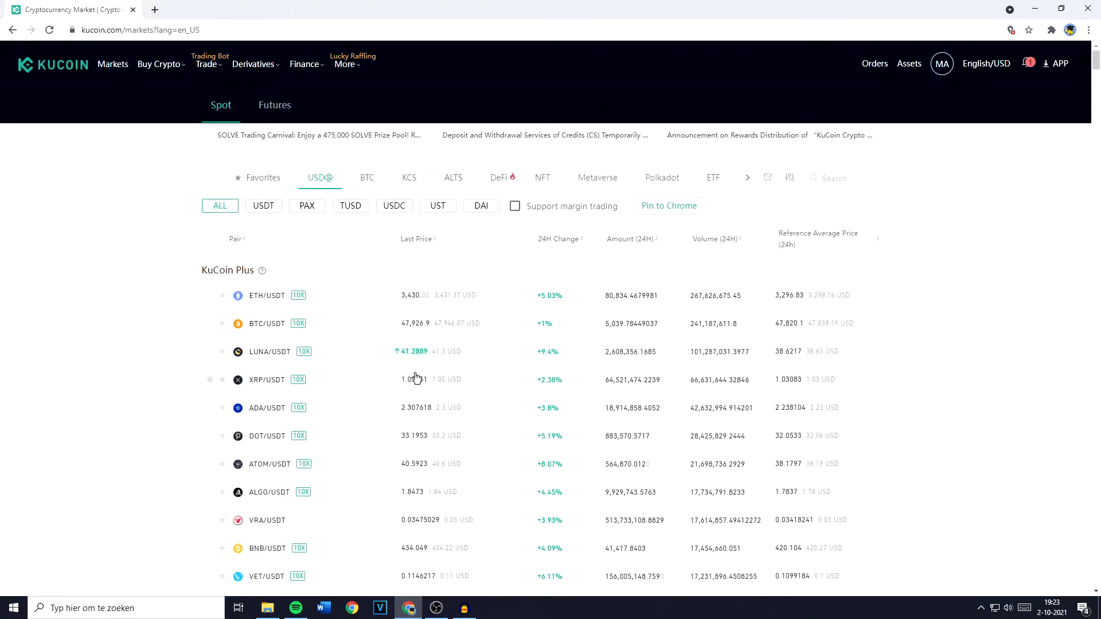
pyautogui.moveTo(390, 341)
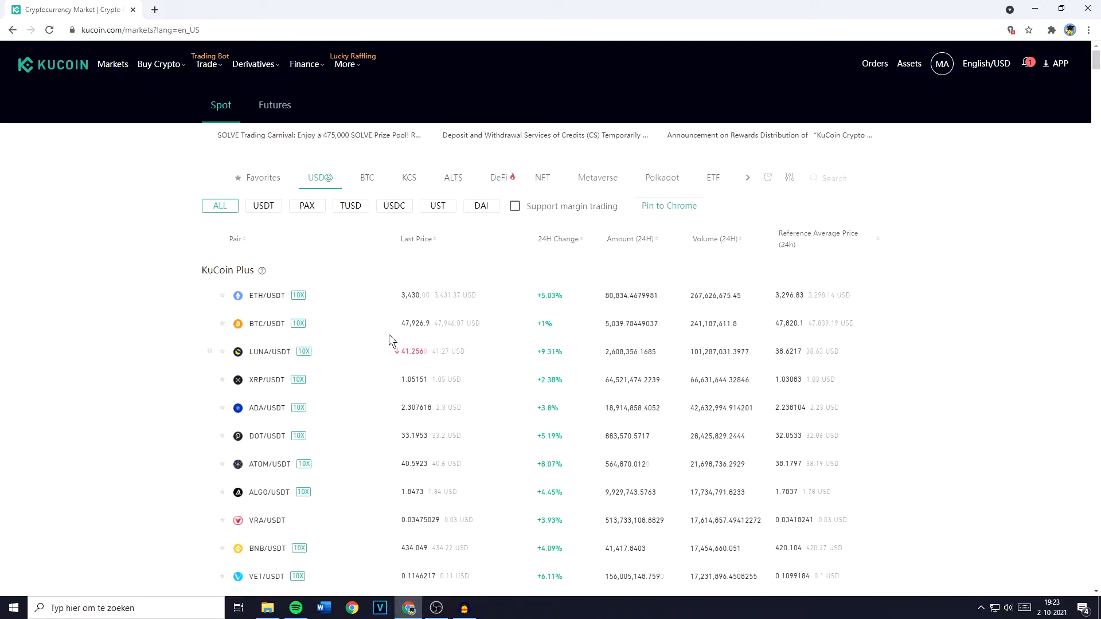
pyautogui.moveTo(317, 177)
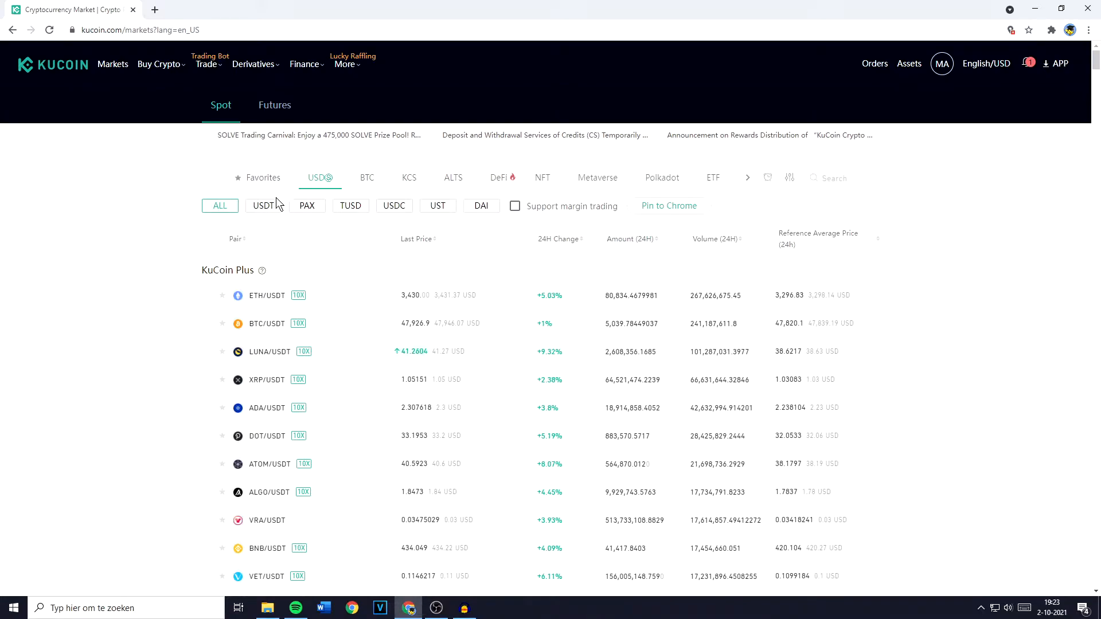
# Step: Filter to USDT pairs, search 'ada', and select the ADA/USDT row
pyautogui.click(264, 205)
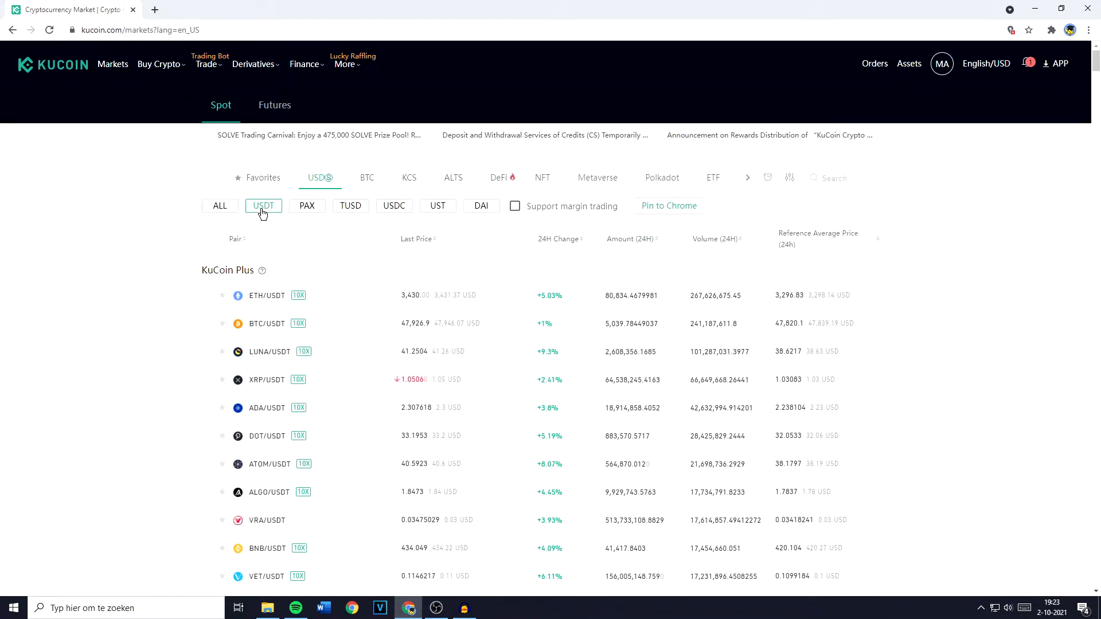
pyautogui.click(846, 177)
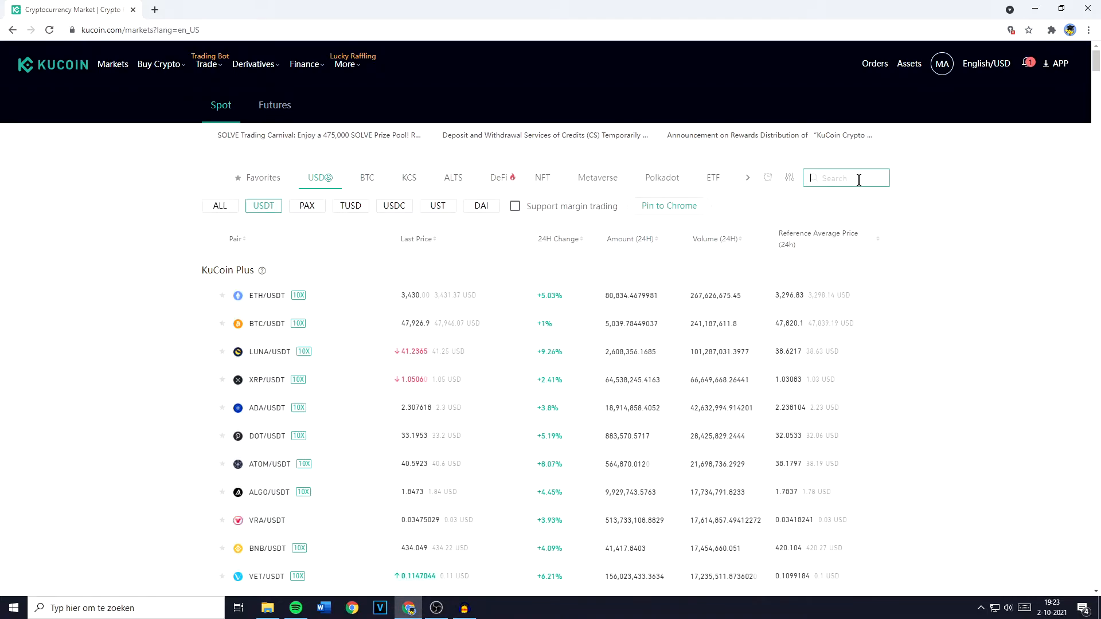
pyautogui.write('adausdt')
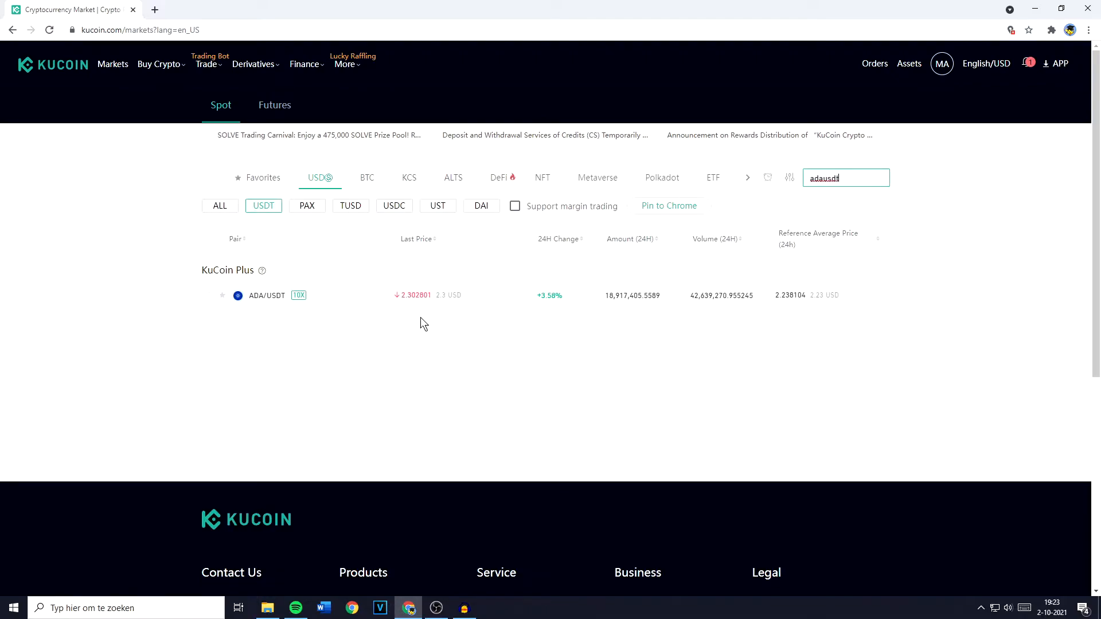
pyautogui.click(267, 295)
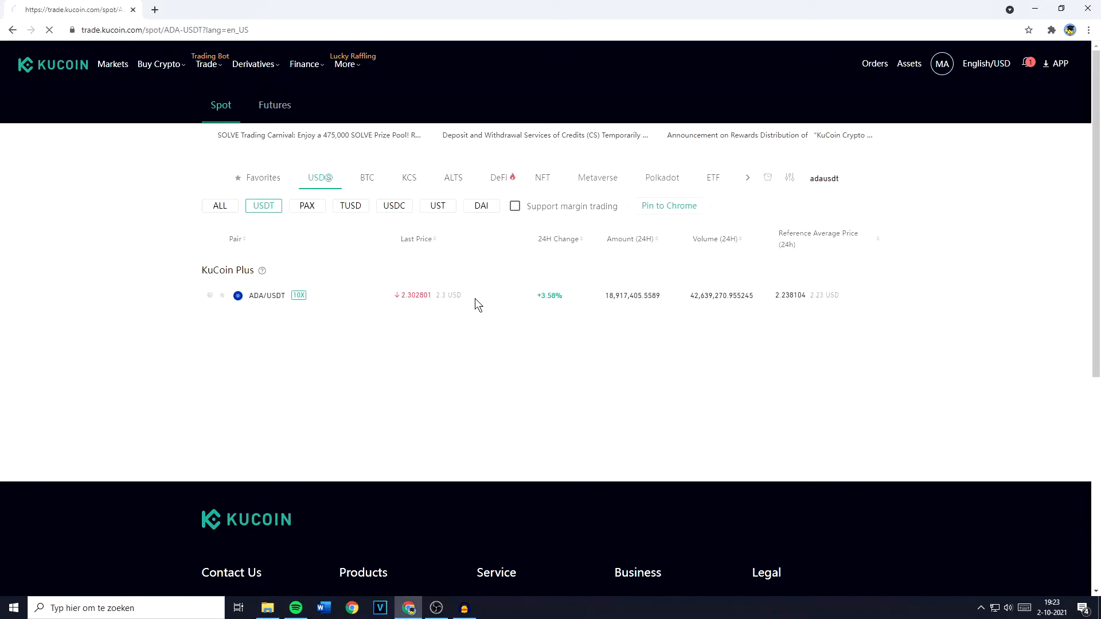
# Step: Load the ADA/USDT spot trading page with chart, order book and order forms
pyautogui.click(267, 294)
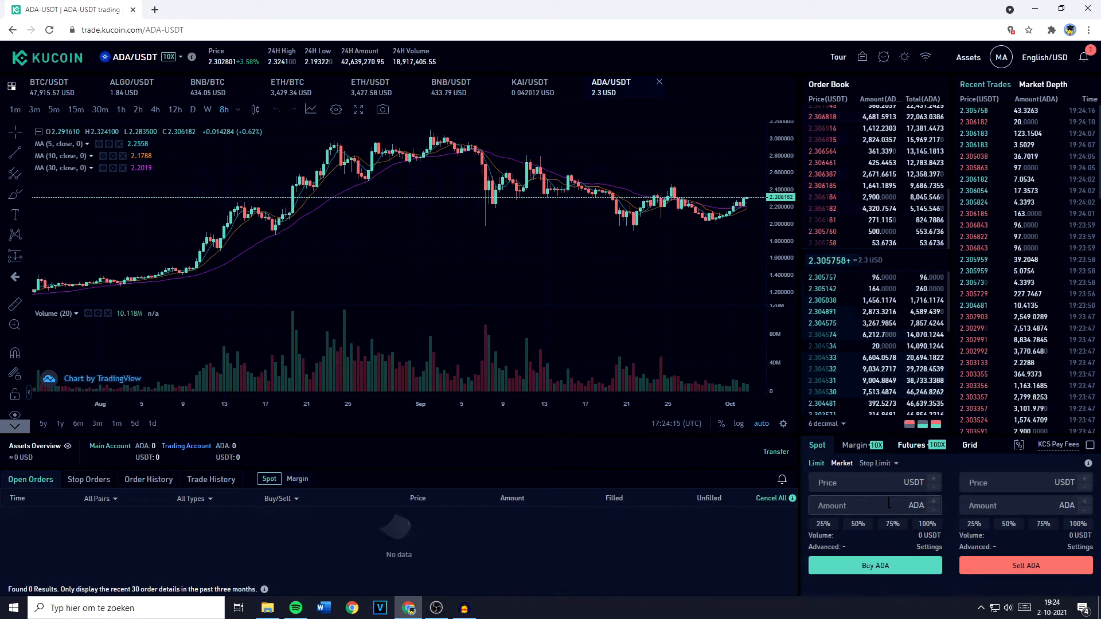
# Step: Switch the order form to Market and enter 50 as the ADA sell amount
pyautogui.click(841, 462)
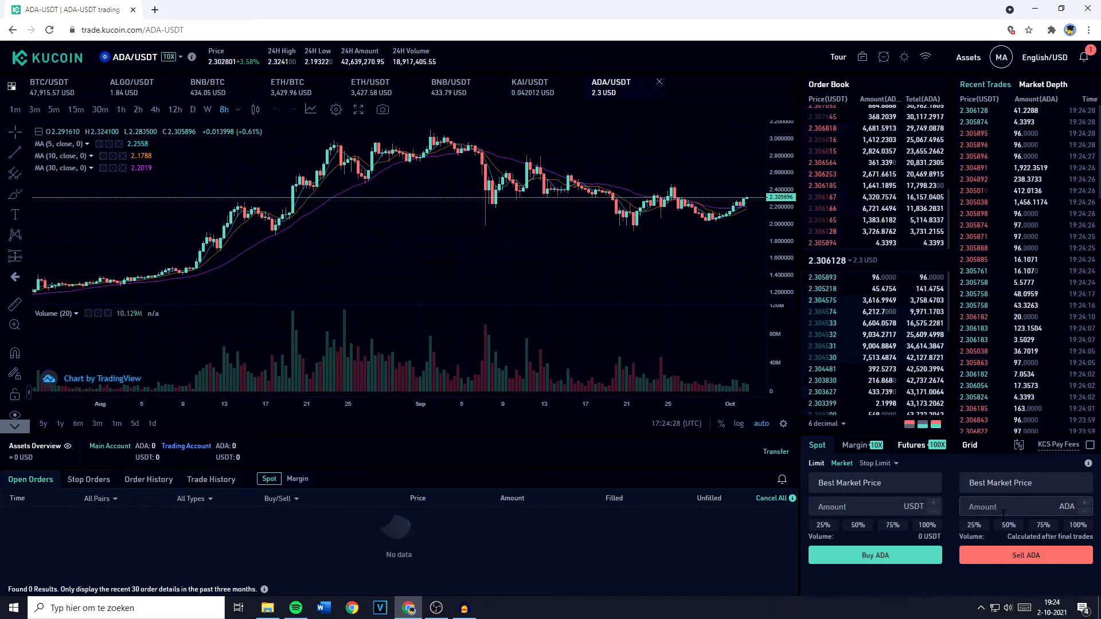
pyautogui.write('50')
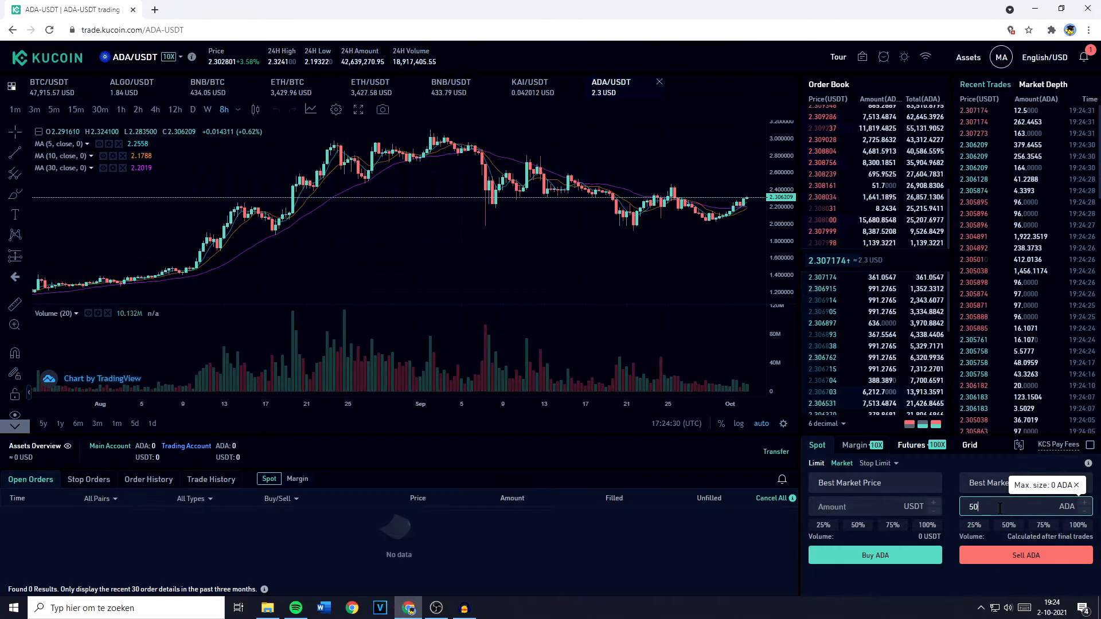